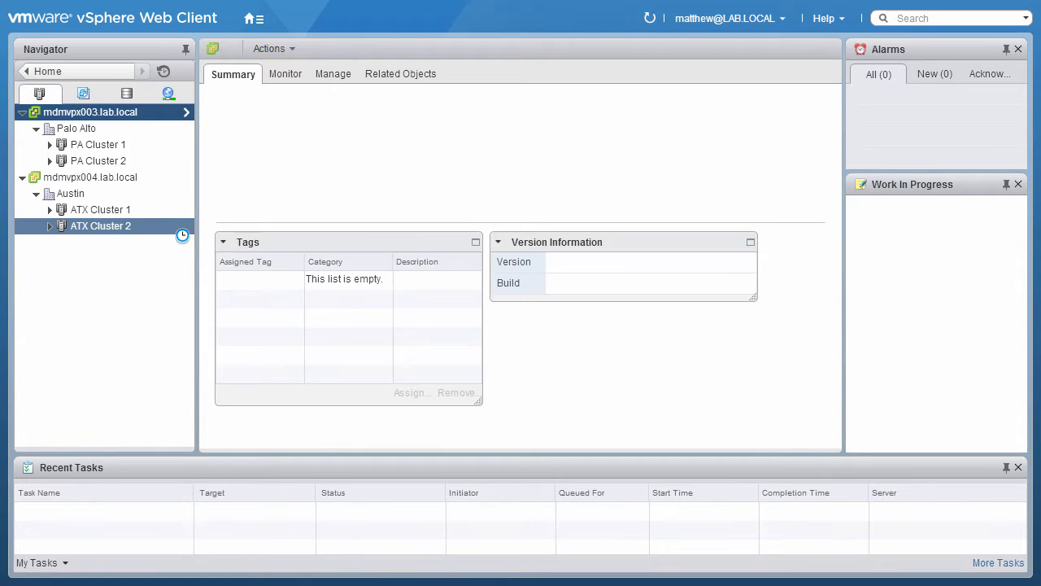
# Open the main navigation menu from the vCenter summary page.
pyautogui.click(89, 112)
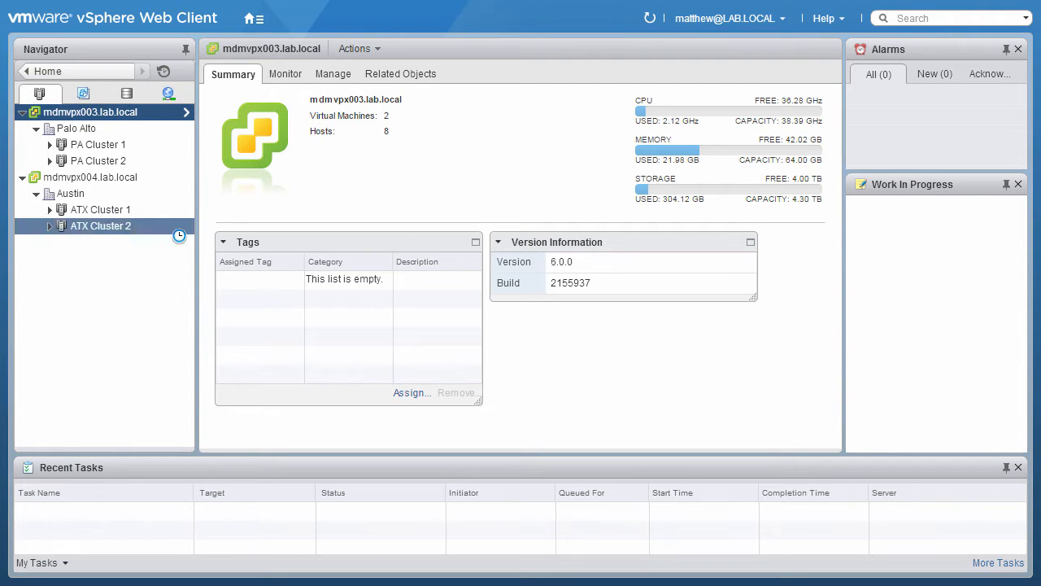
pyautogui.click(260, 18)
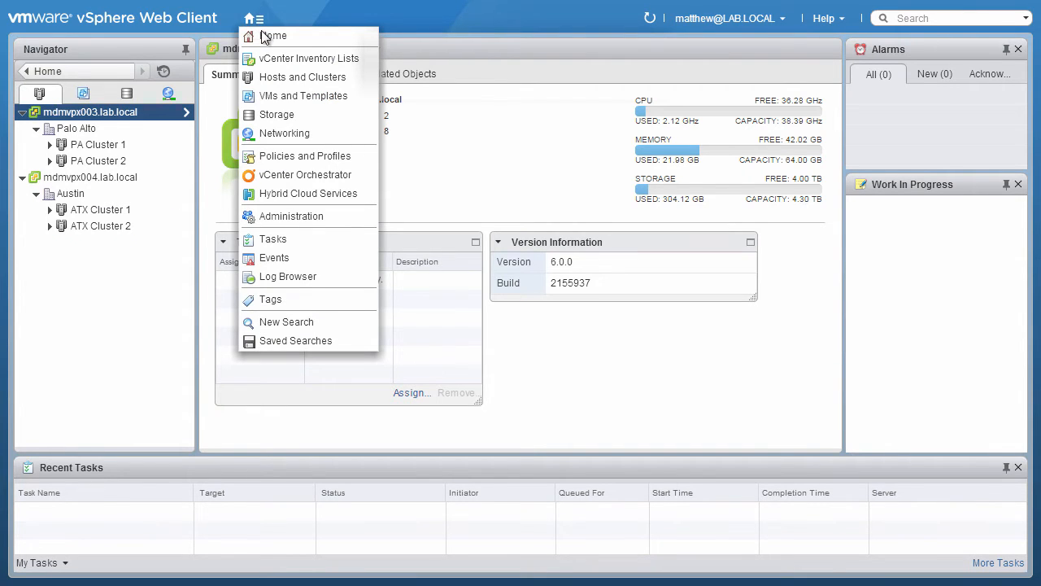
# Navigate Home > vCenter Inventory Lists > Content Libraries, showing 0 objects.
pyautogui.click(274, 36)
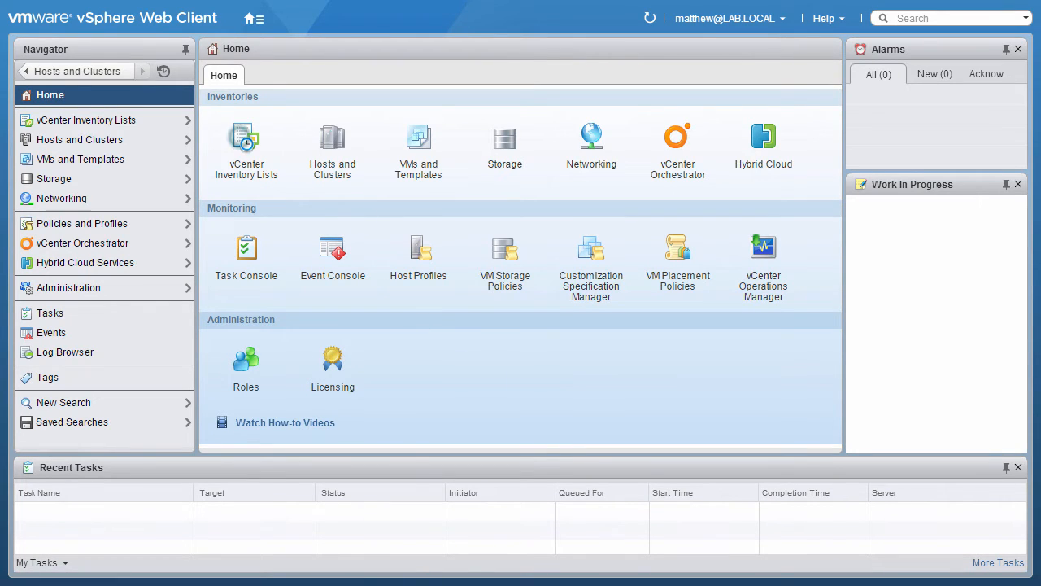
pyautogui.click(84, 120)
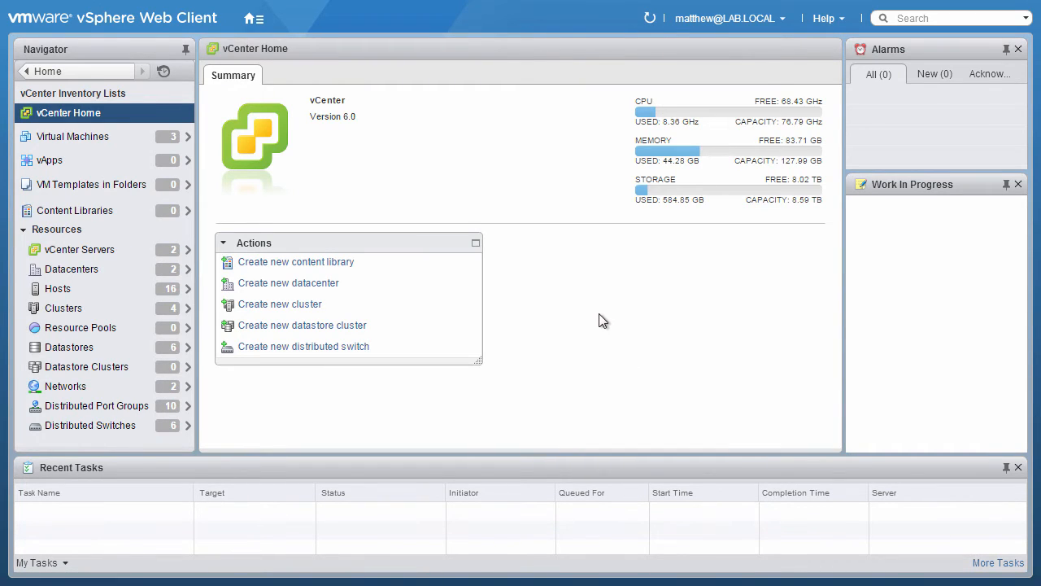
pyautogui.moveTo(98, 236)
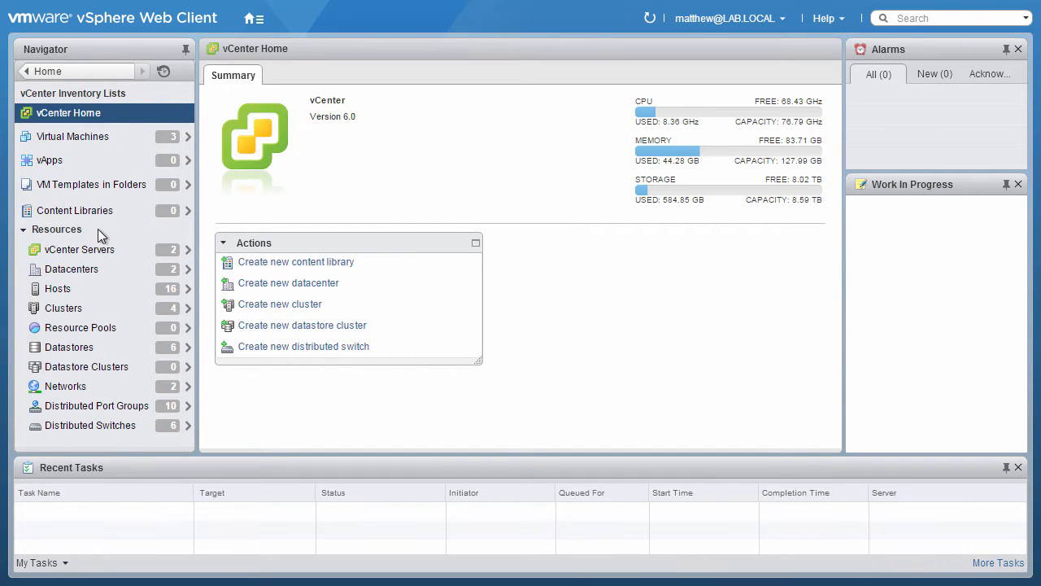
pyautogui.click(74, 210)
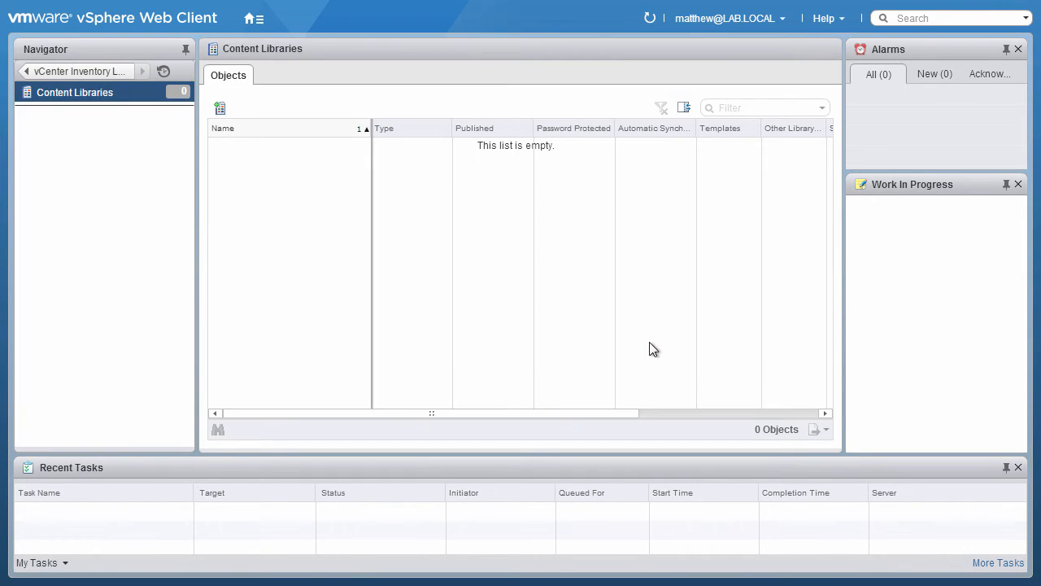
# Name the new library 'Palo Alto Library' on vCenter server mdmvpx003.lab.local.
pyautogui.click(219, 108)
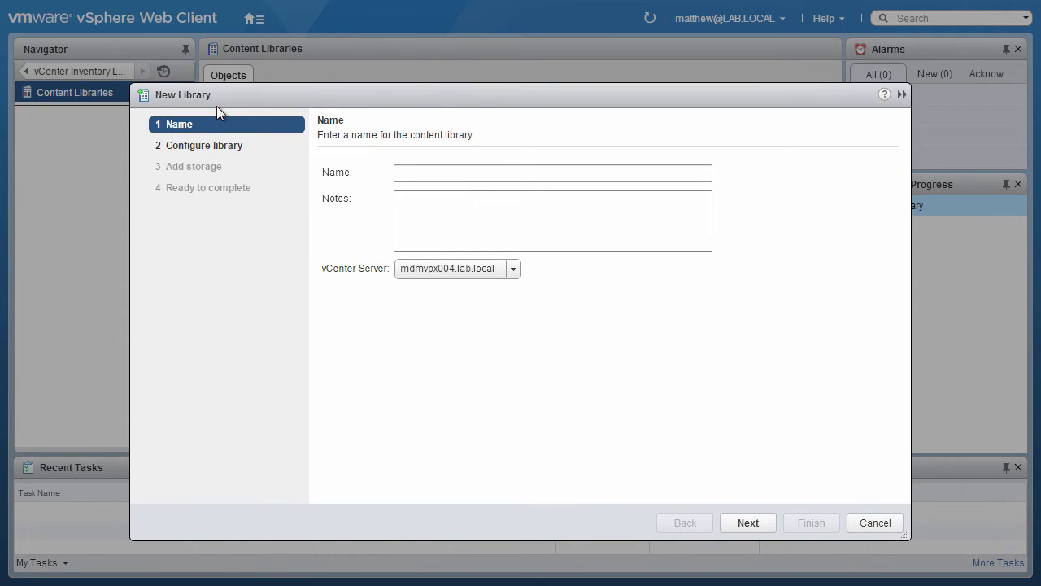
pyautogui.click(553, 172)
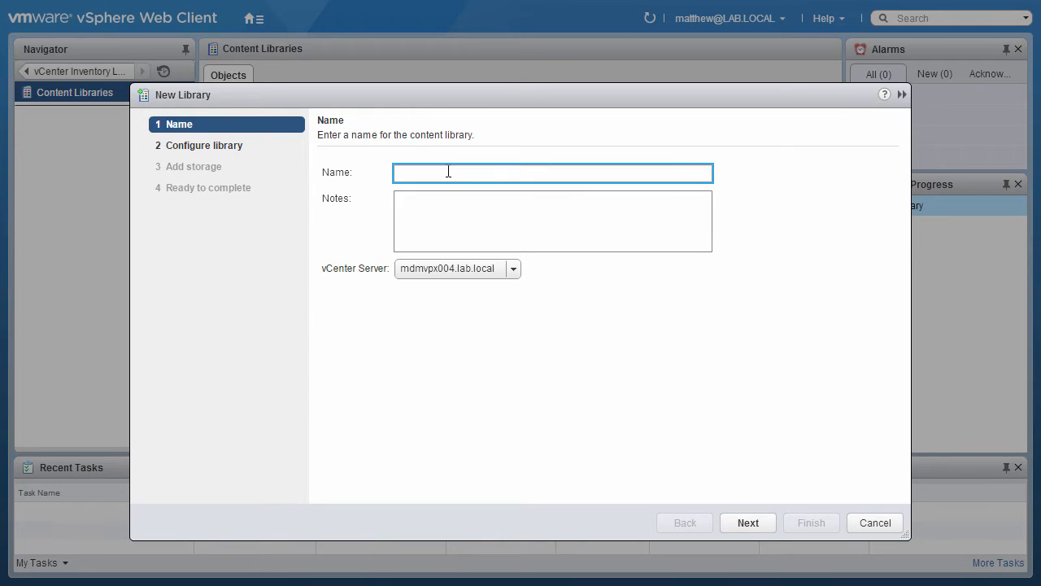
pyautogui.click(513, 268)
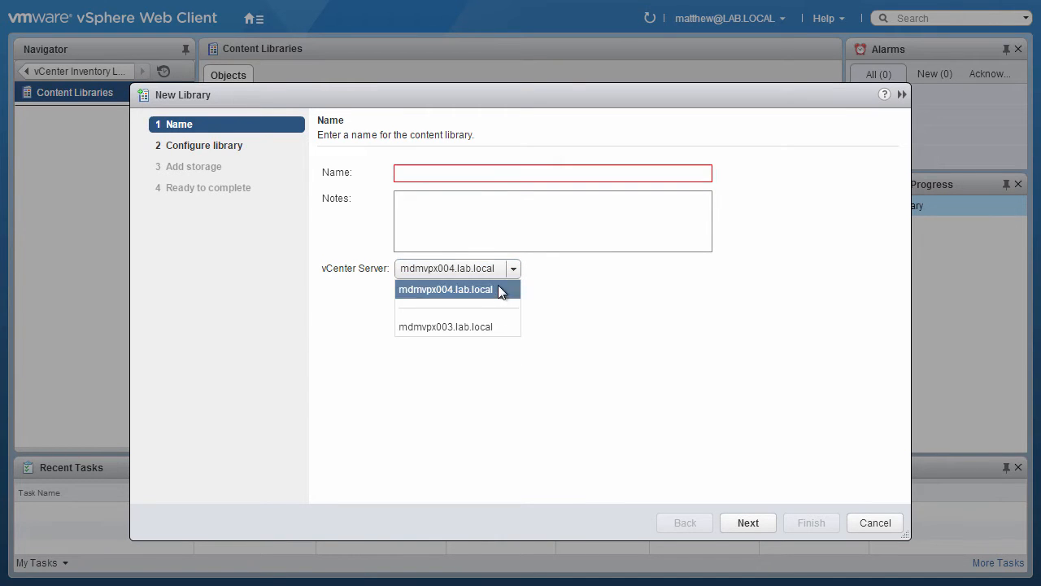
pyautogui.click(445, 326)
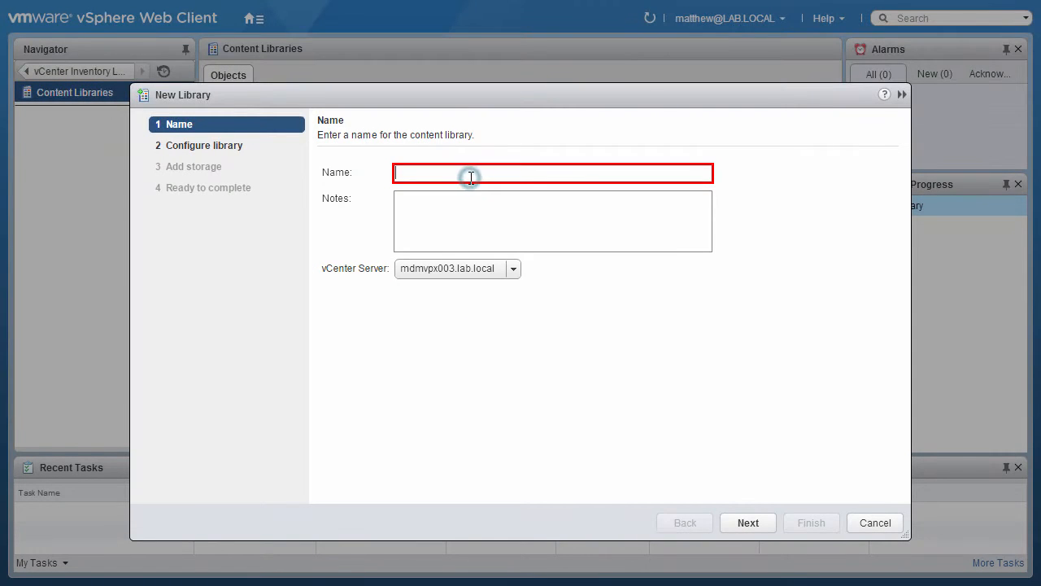
pyautogui.write('Palo Alto Library')
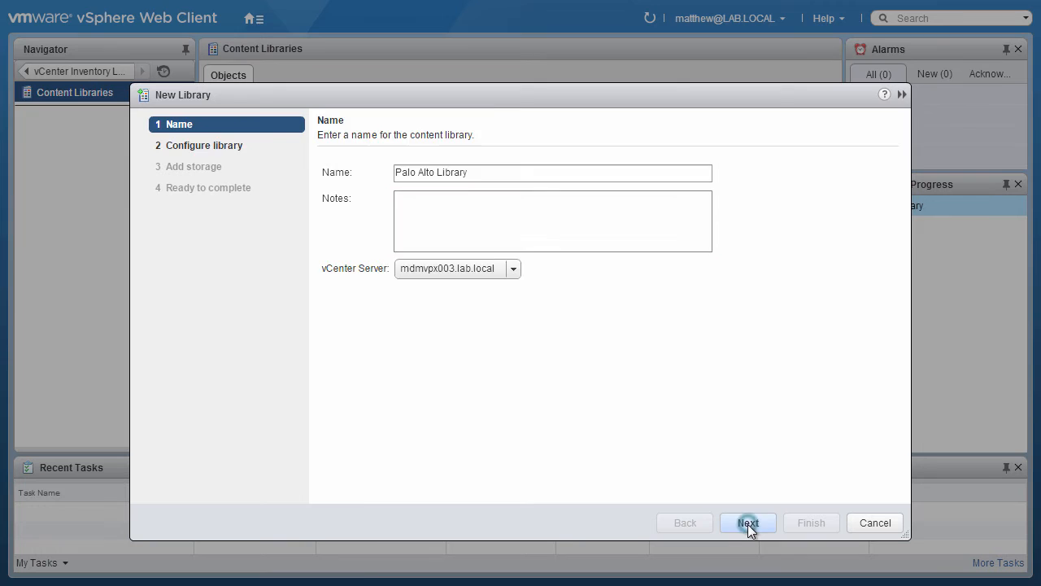
# Advance the wizard to Configure library, keeping Local content library selected.
pyautogui.click(747, 522)
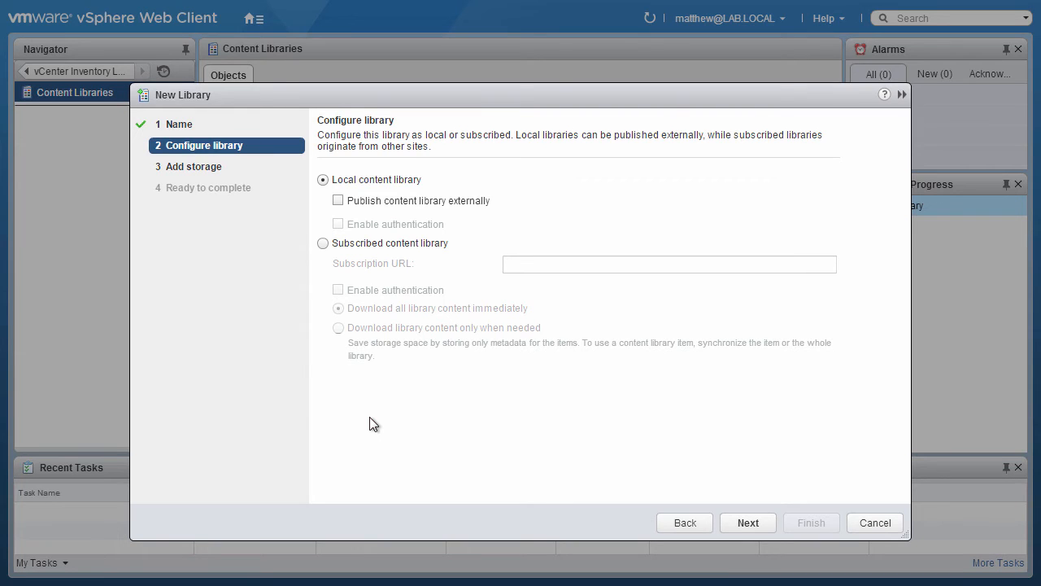
pyautogui.moveTo(613, 468)
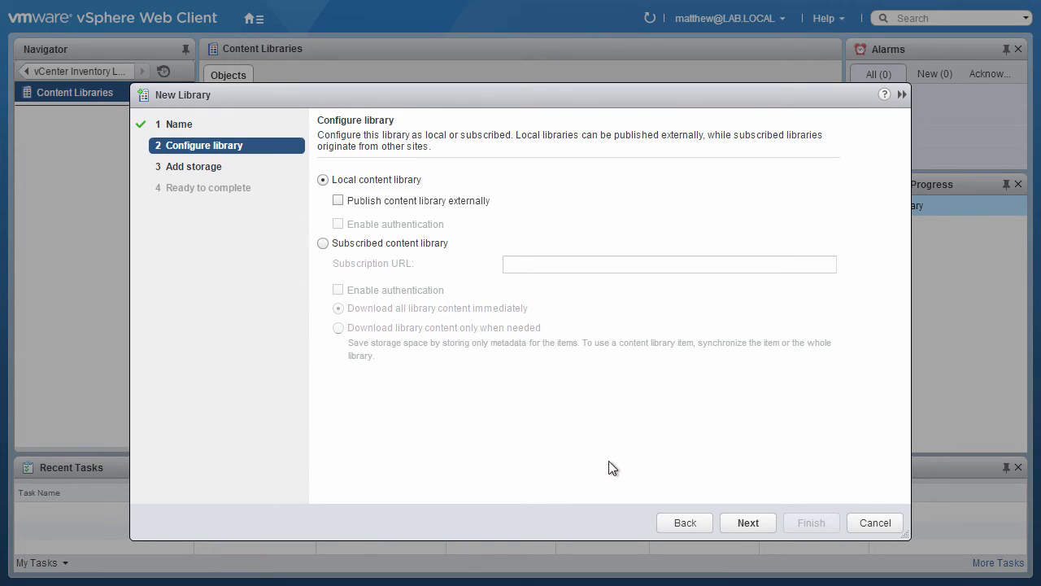
pyautogui.moveTo(686, 464)
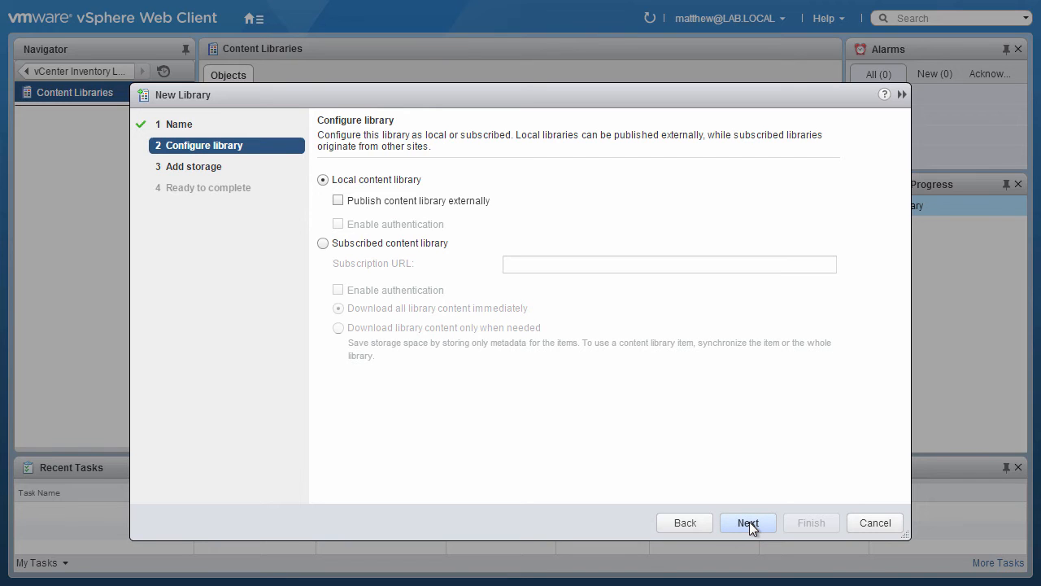
# Choose the VMFS datastore for storage, review, and finish creating the library.
pyautogui.click(746, 522)
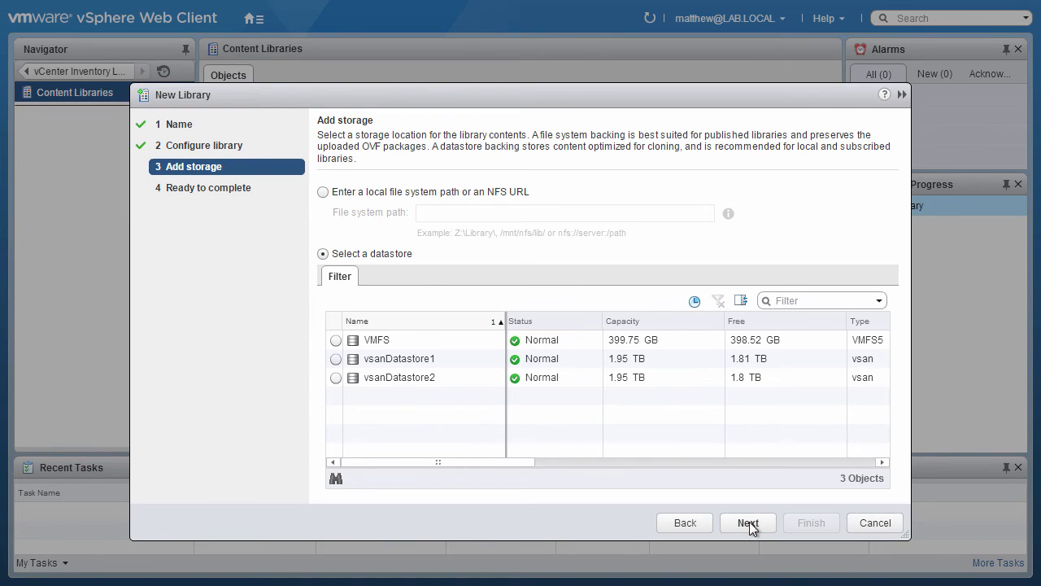
pyautogui.click(336, 339)
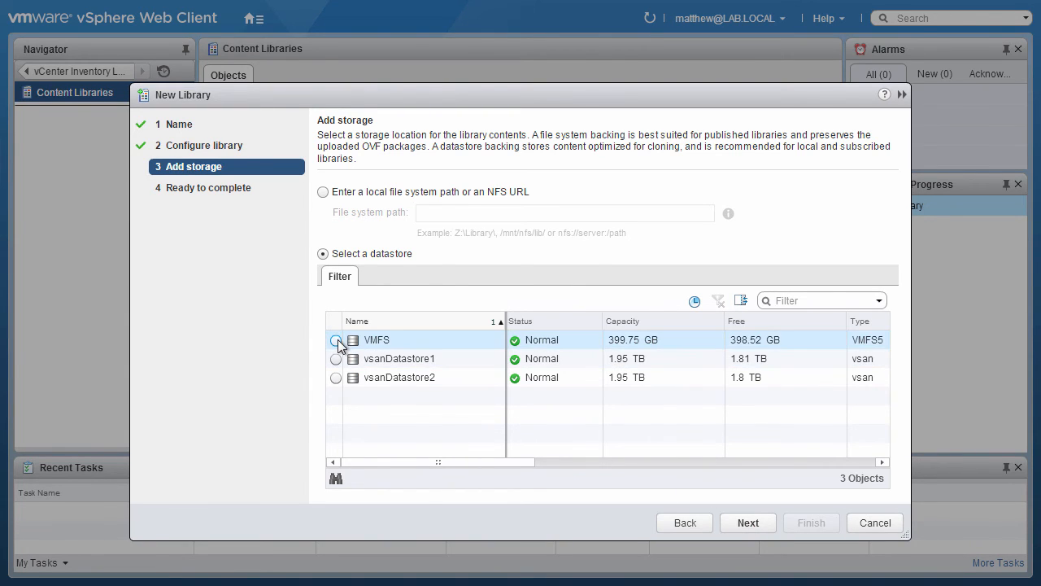
pyautogui.click(335, 340)
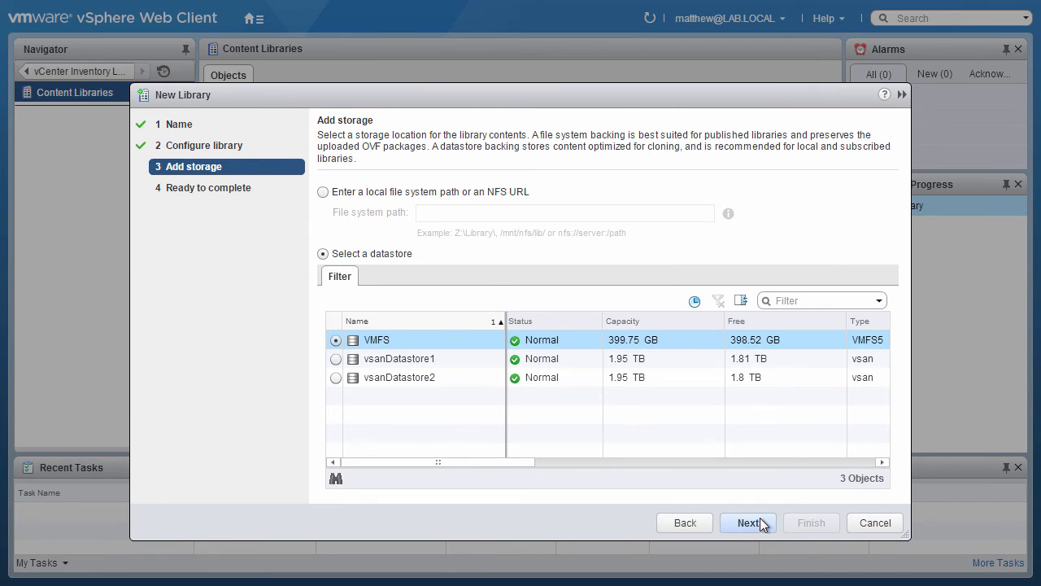
pyautogui.click(748, 523)
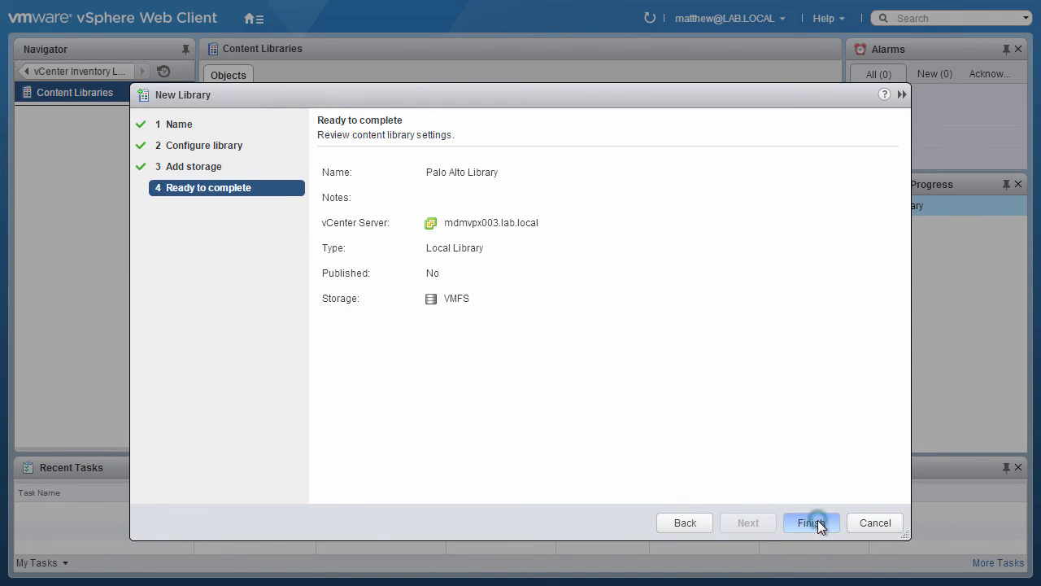
pyautogui.click(811, 522)
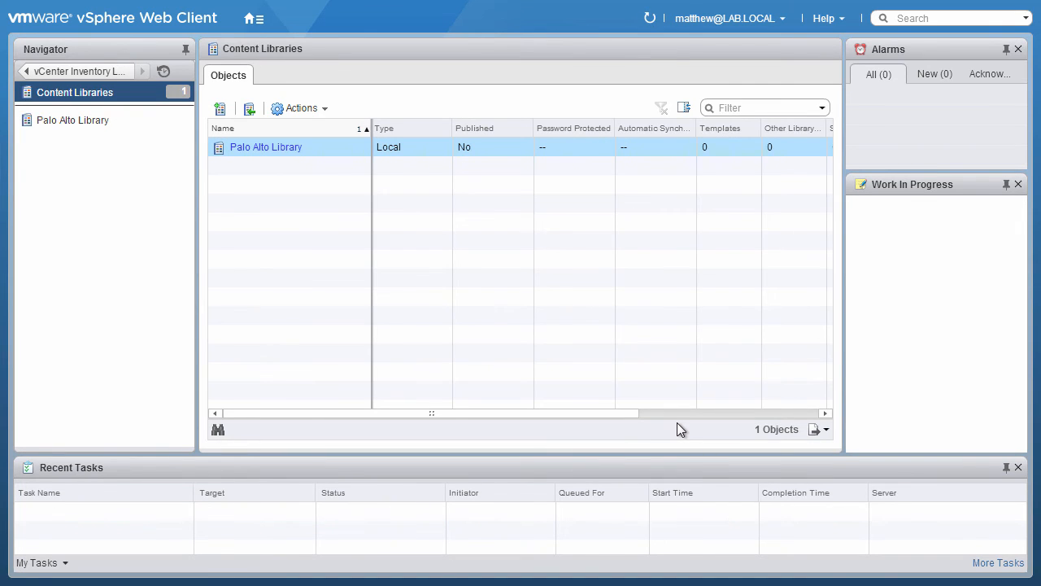